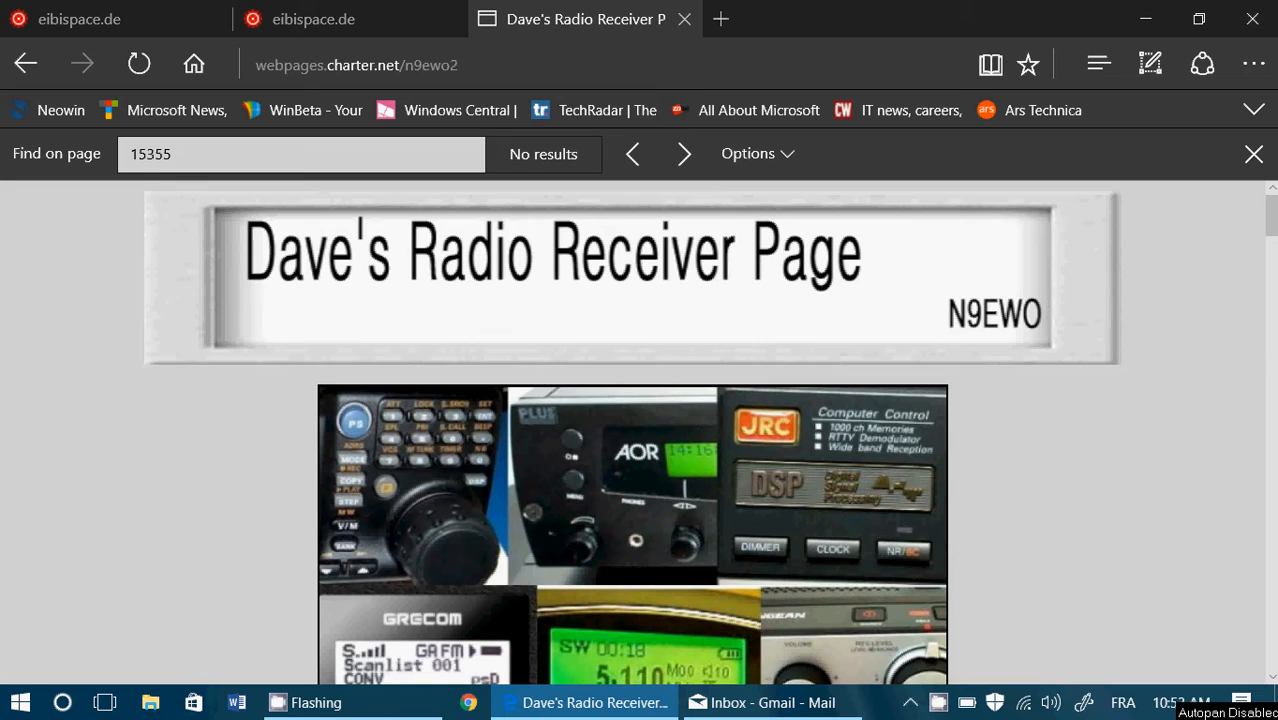
Scroll down past the welcome text to the notice linking Dave's Radio News page.
scroll("down", 3)
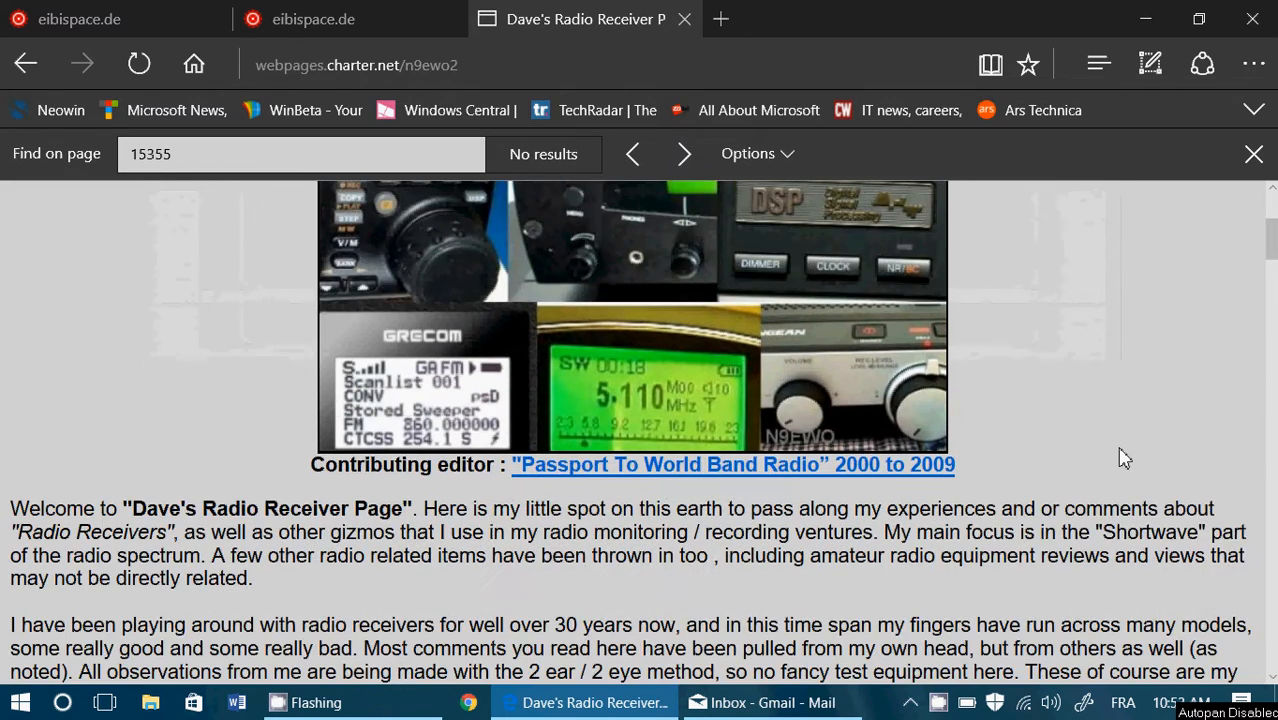
scroll("down", 3)
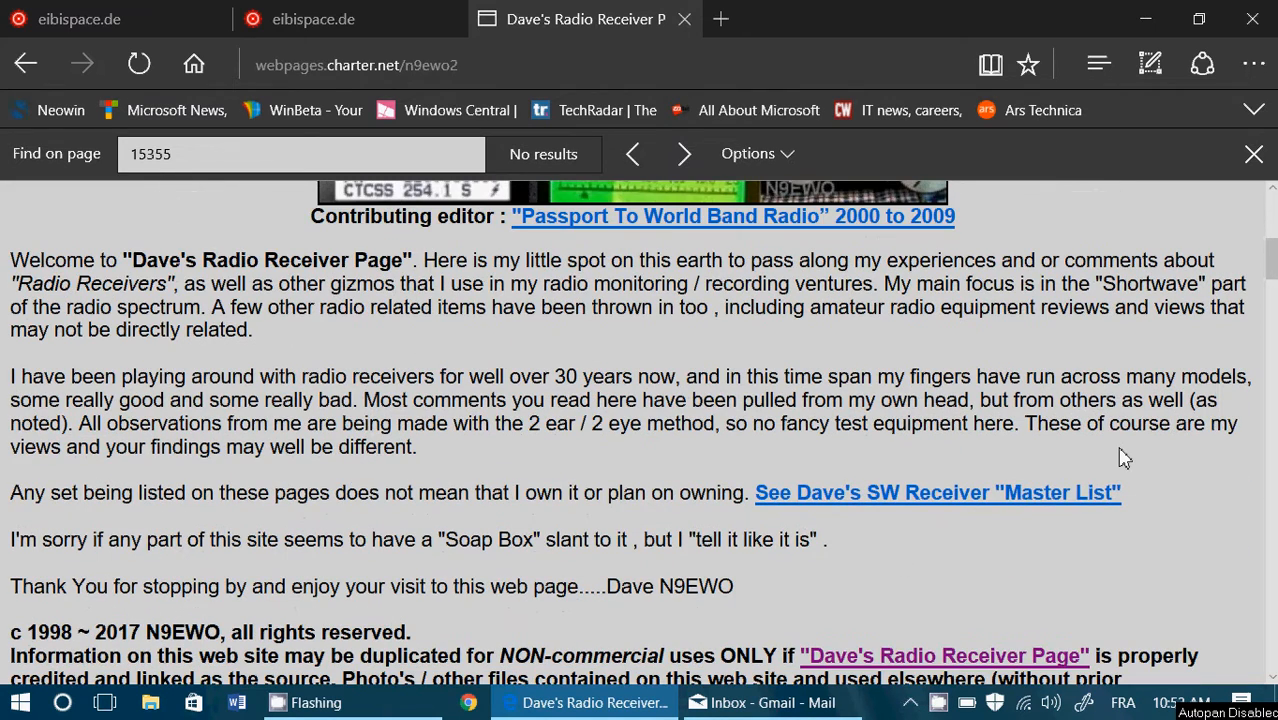
scroll("down", 3)
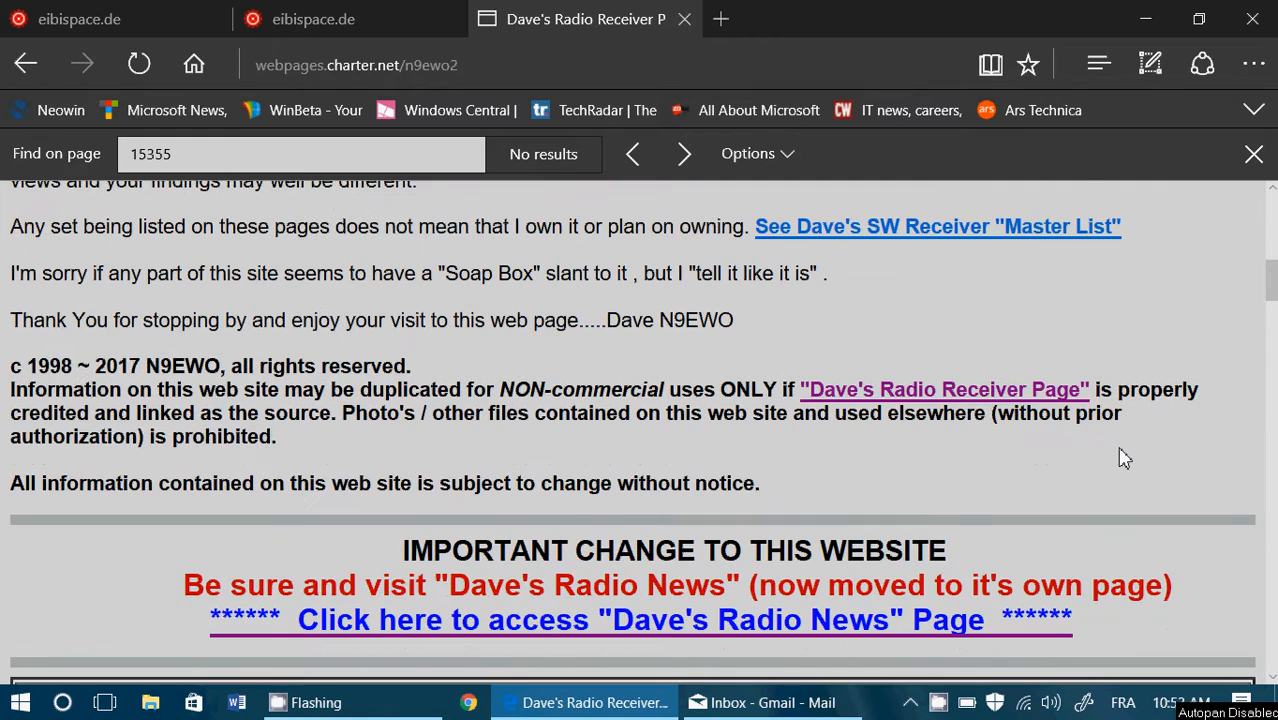
scroll("down", 3)
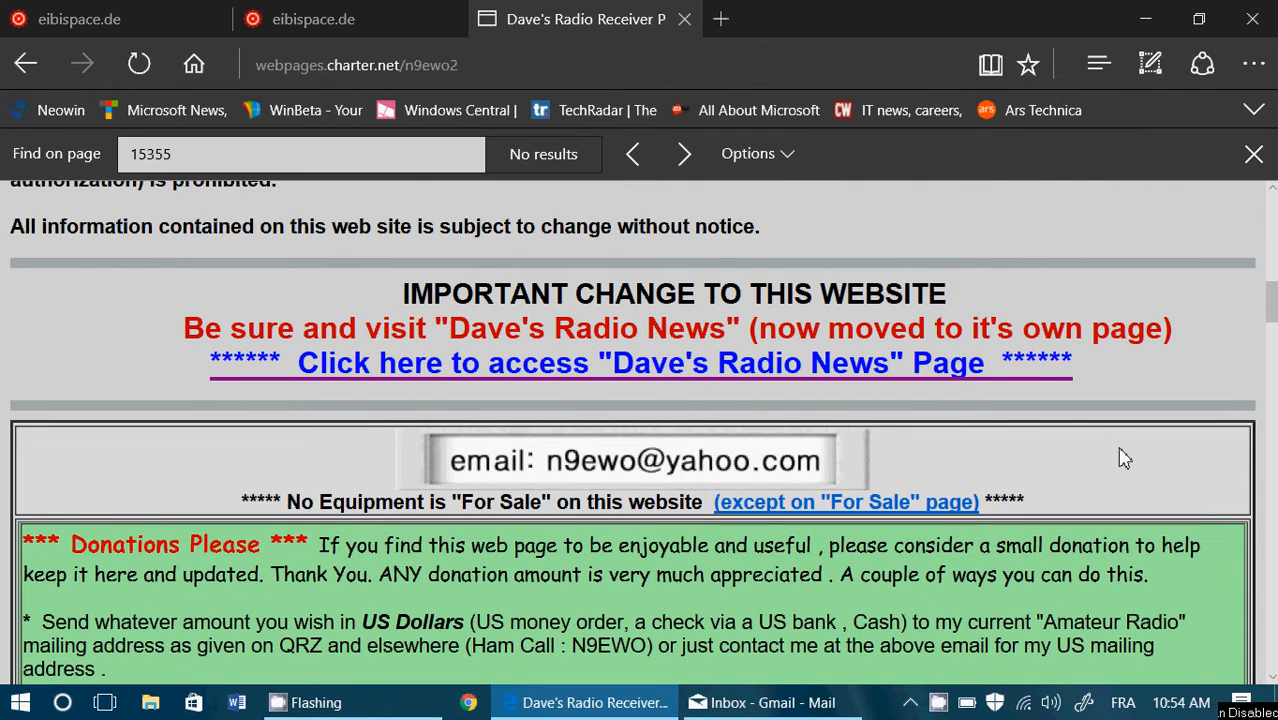
mouse_move(768, 376)
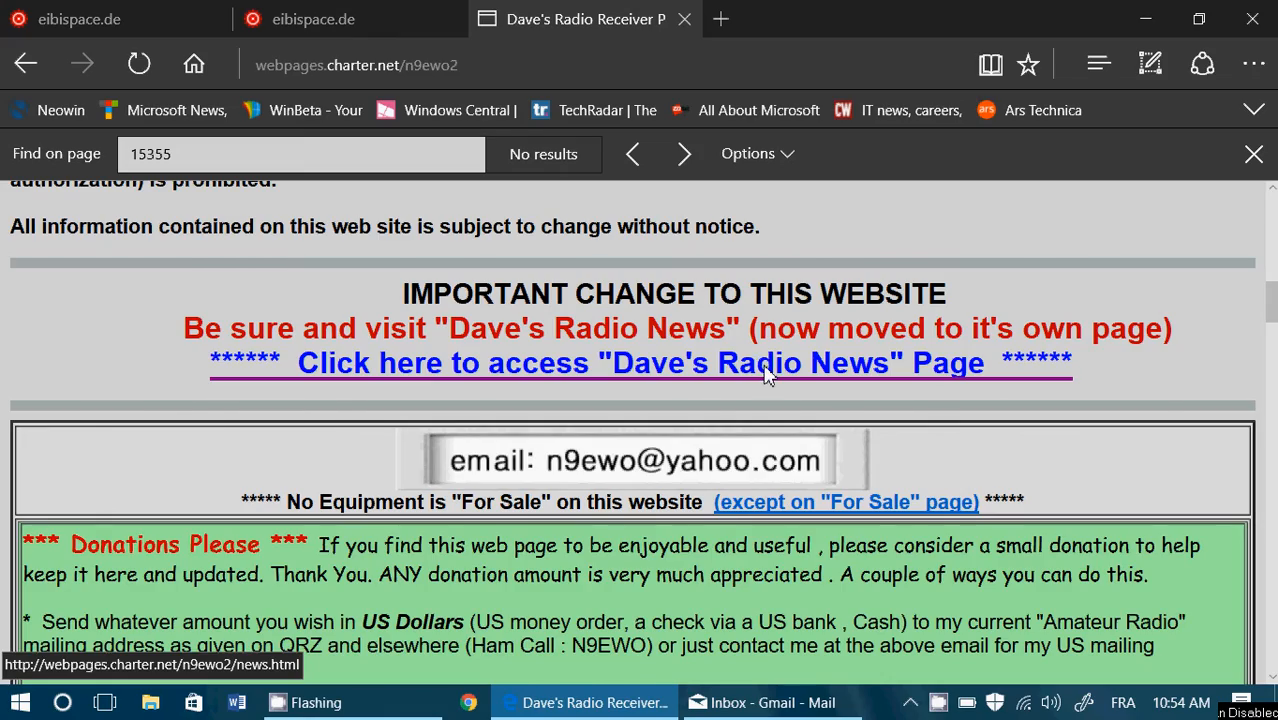
Open Dave's Radio News and read its review ideas, donations and Icom news.
left_click(640, 362)
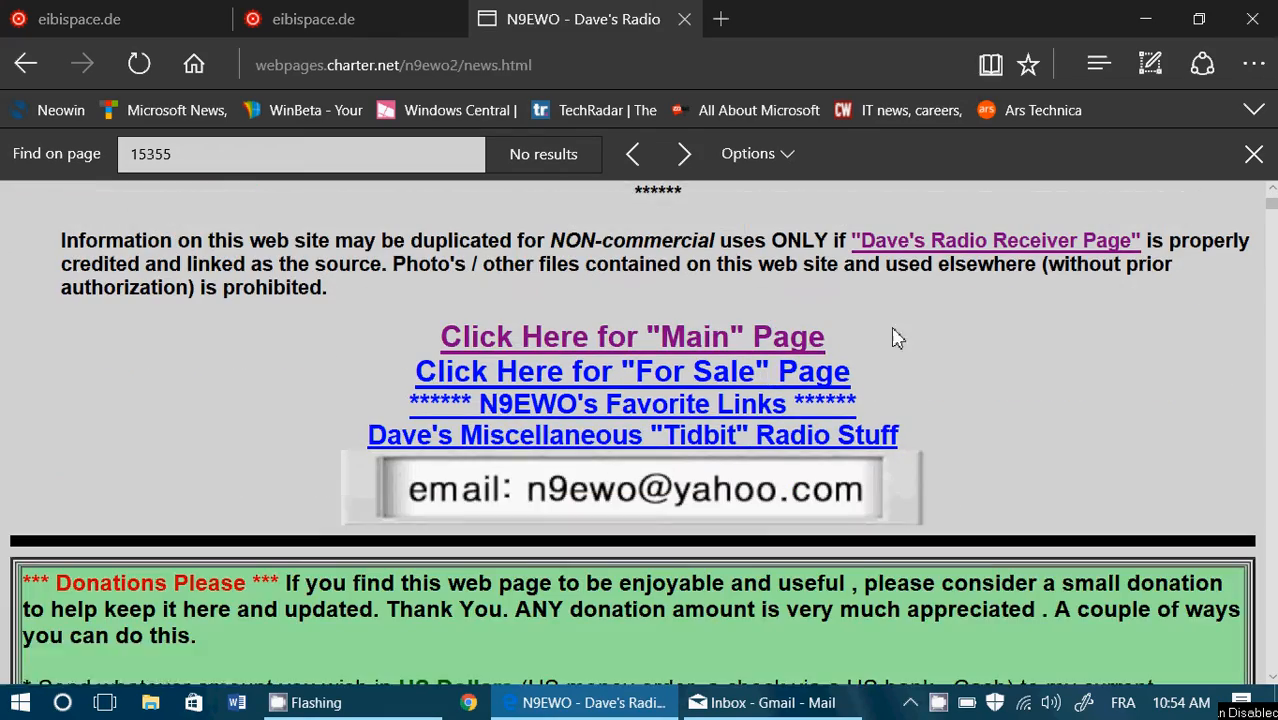
scroll("down", 3)
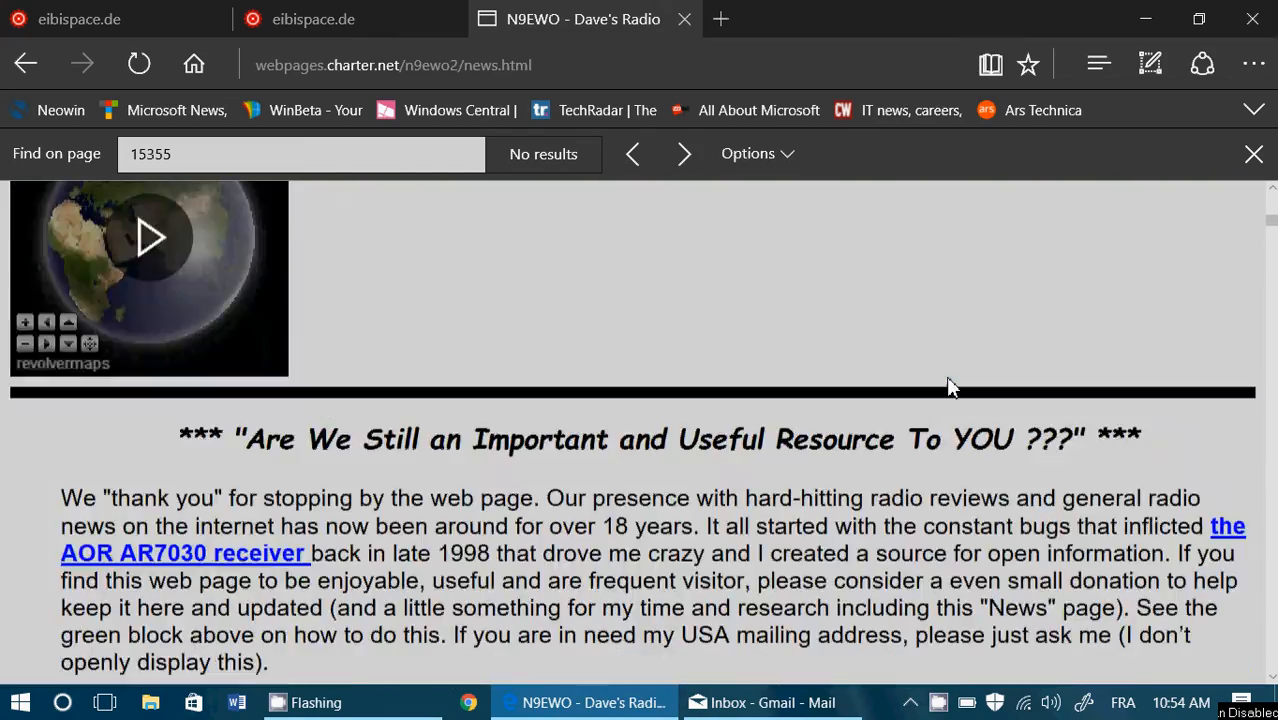
scroll("down", 3)
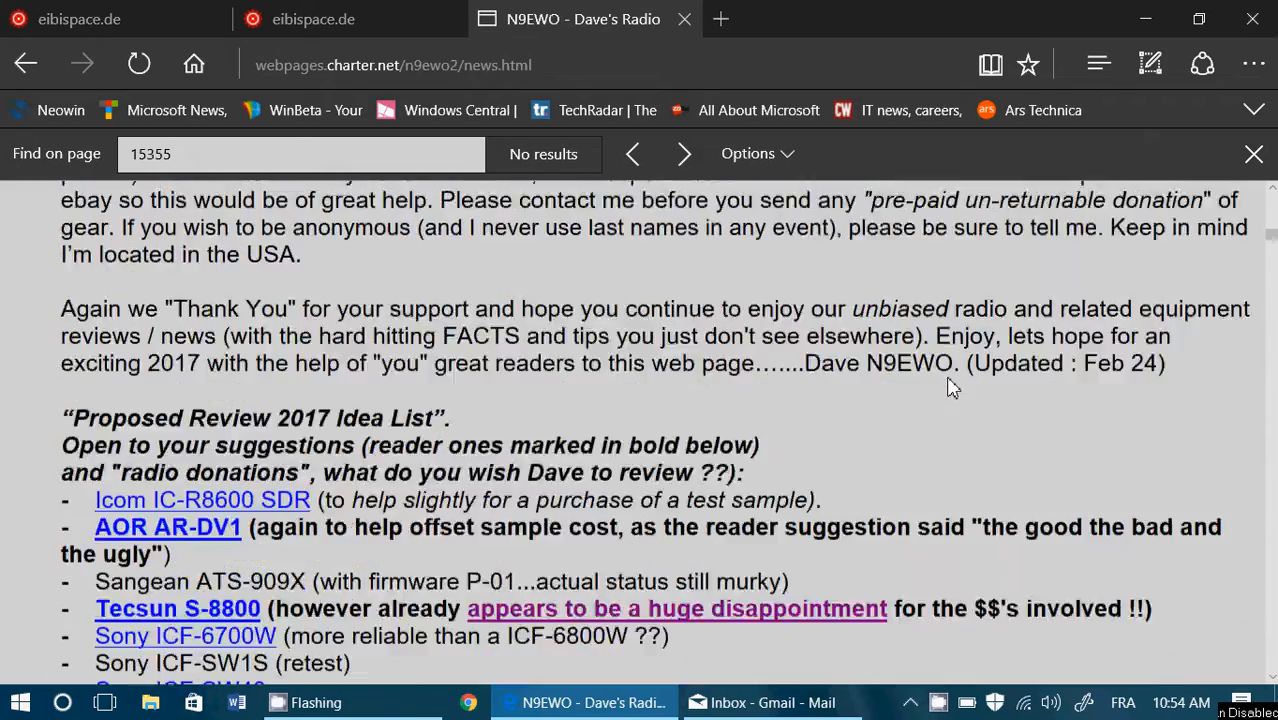
scroll("down", 3)
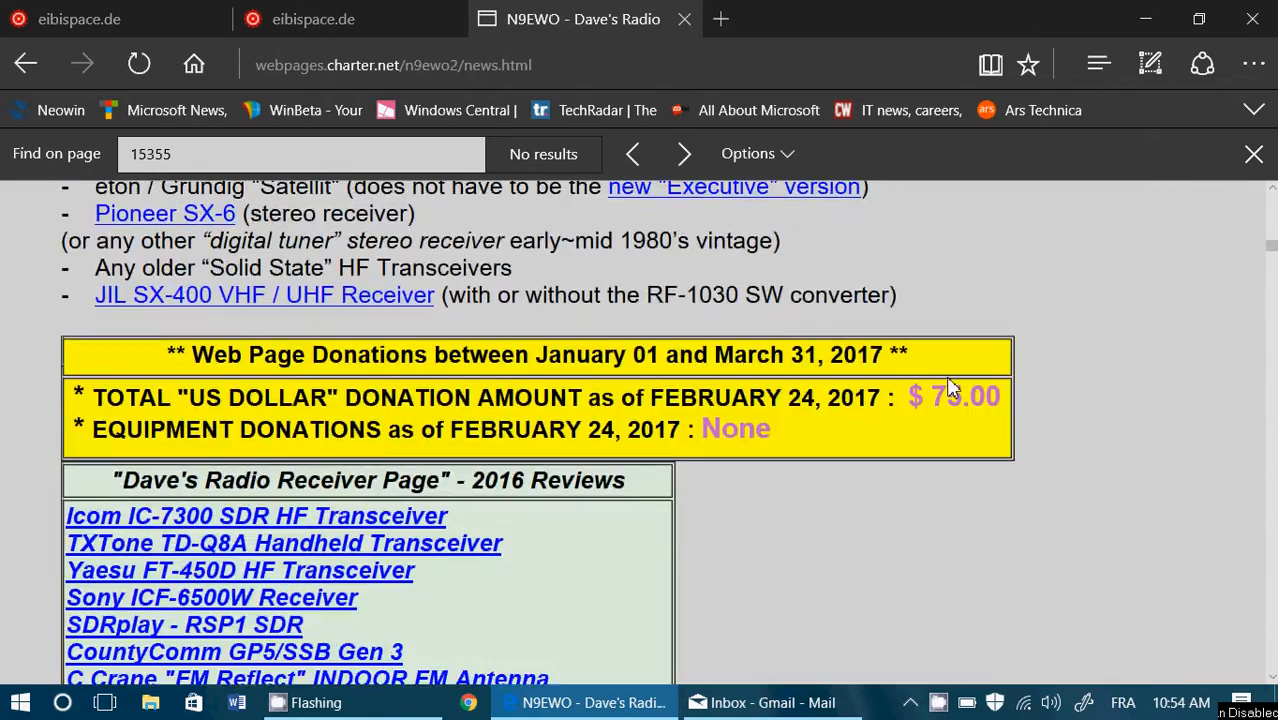
scroll("down", 3)
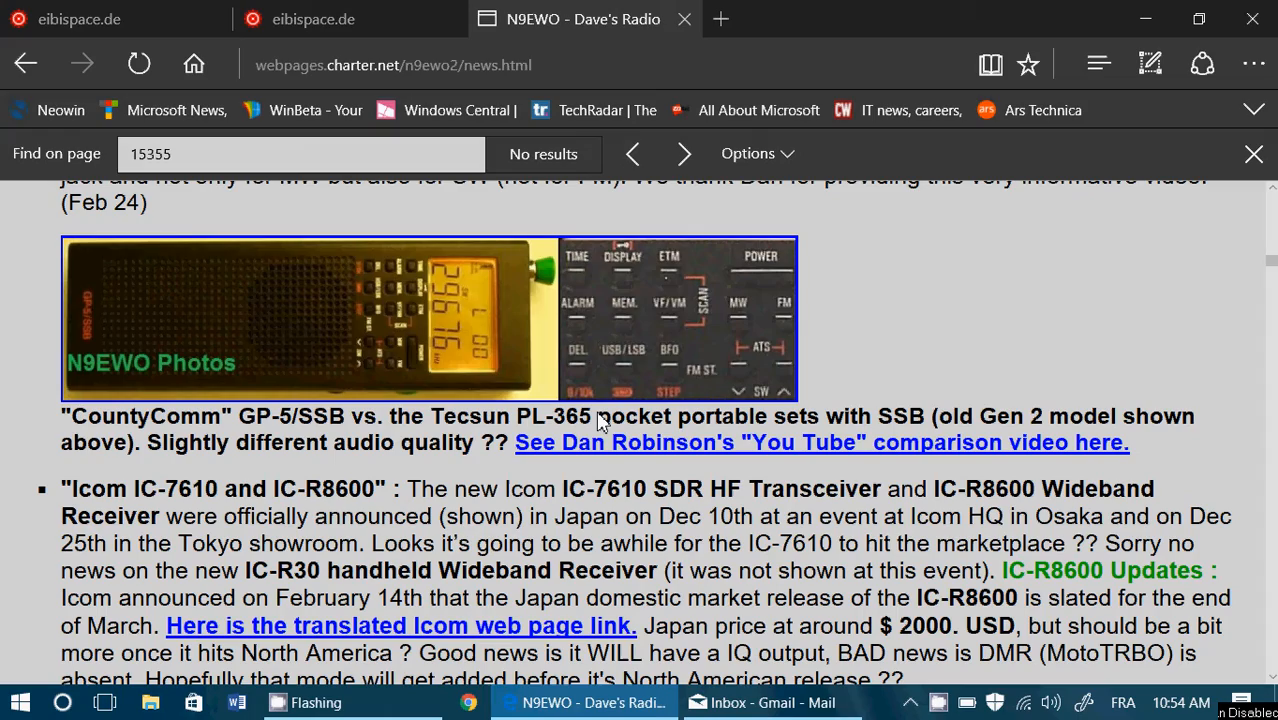
scroll("down", 3)
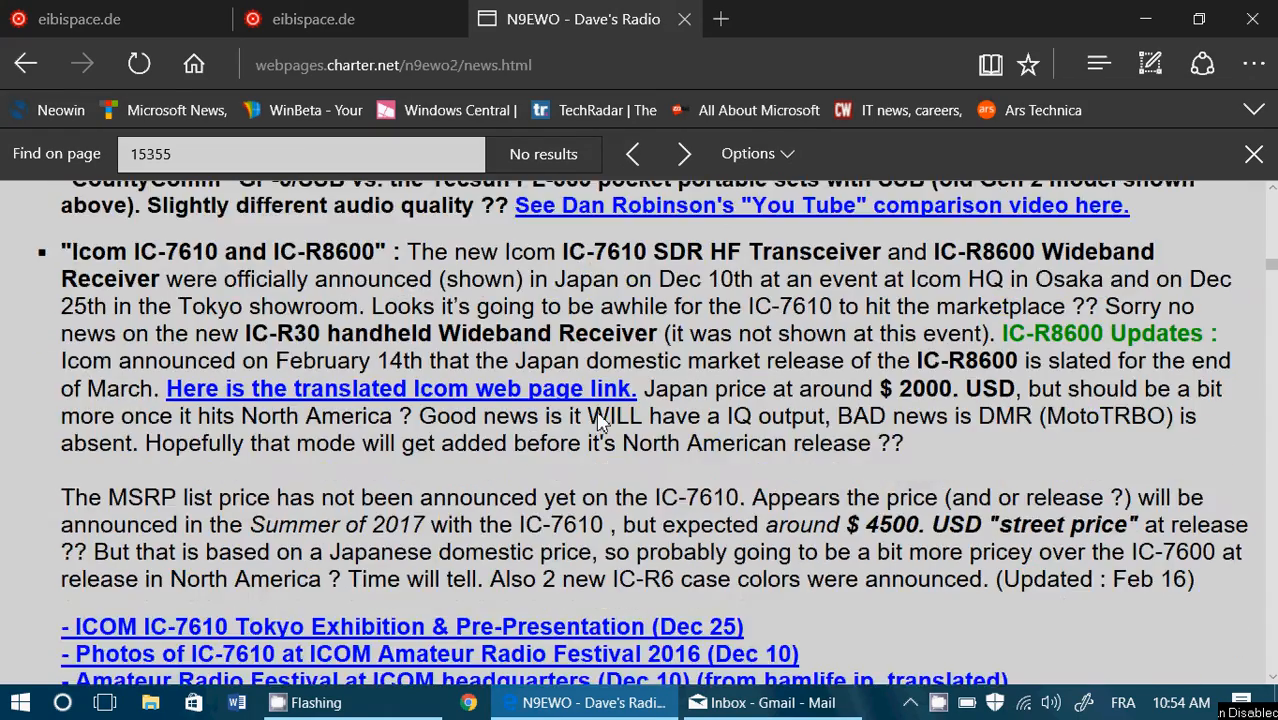
scroll("up", 3)
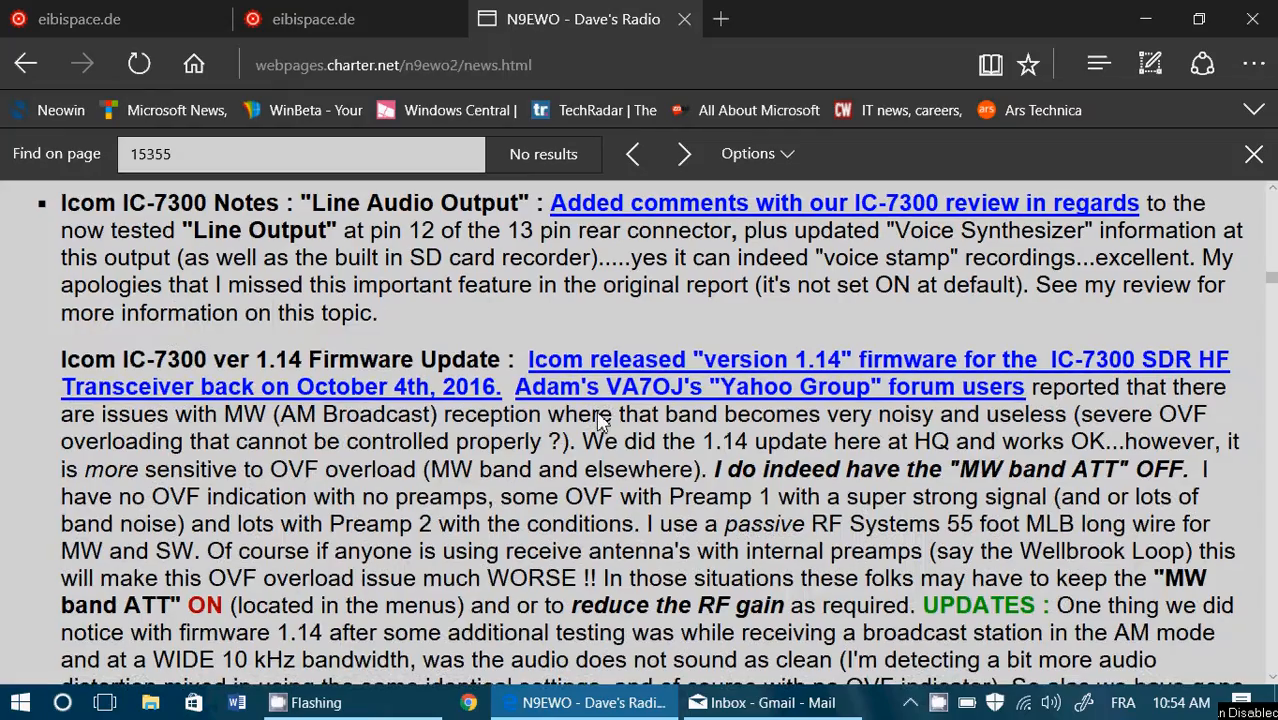
scroll("down", 3)
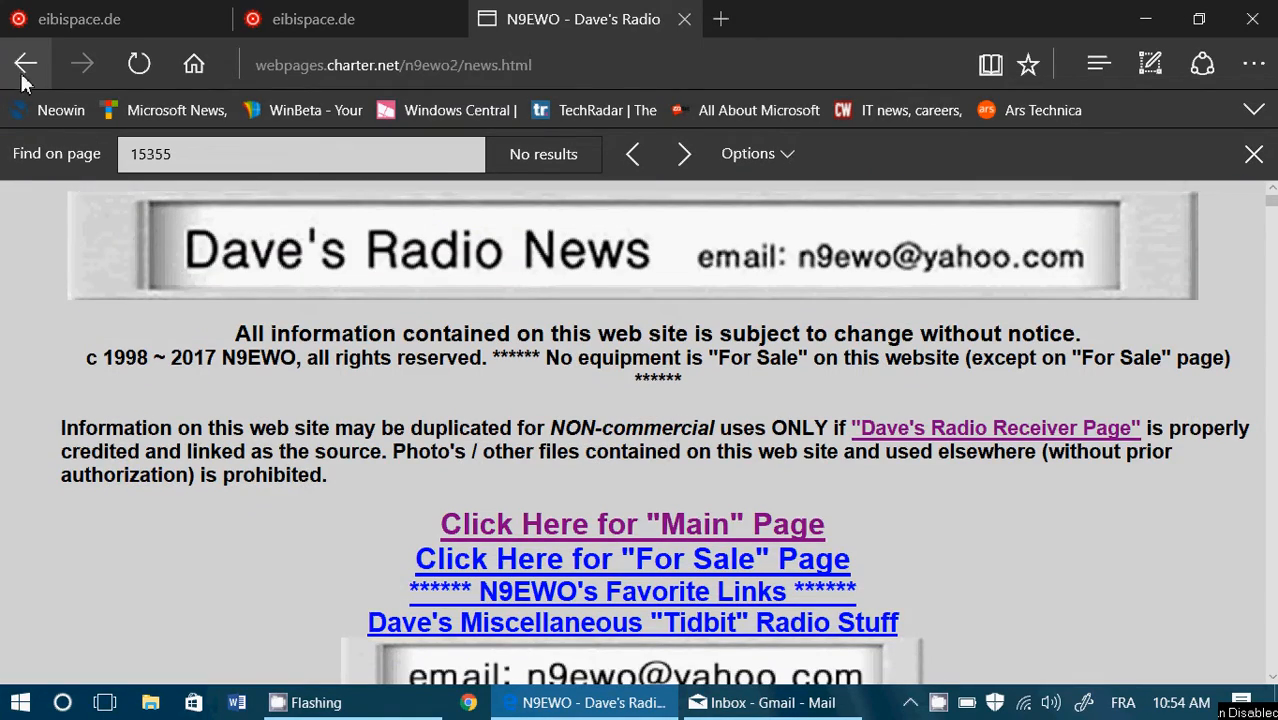
Return to the homepage and scroll back up past the donations and review links to its top.
left_click(996, 428)
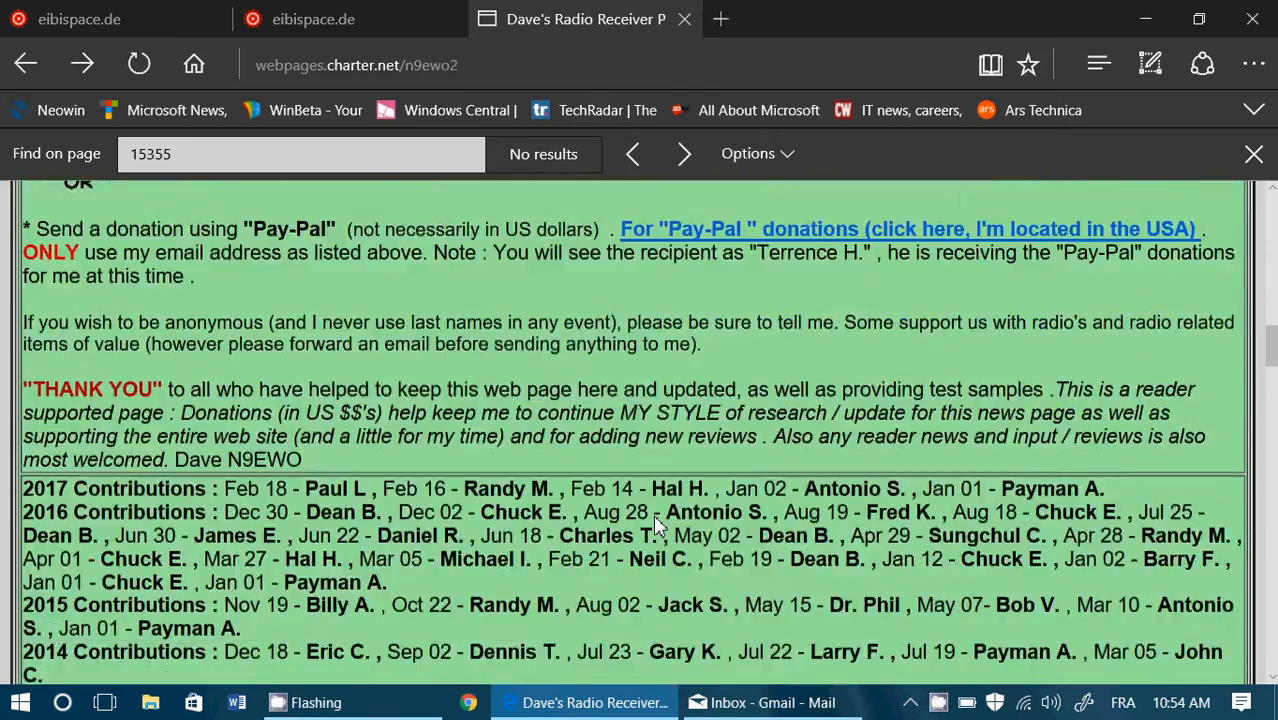
scroll("up", 3)
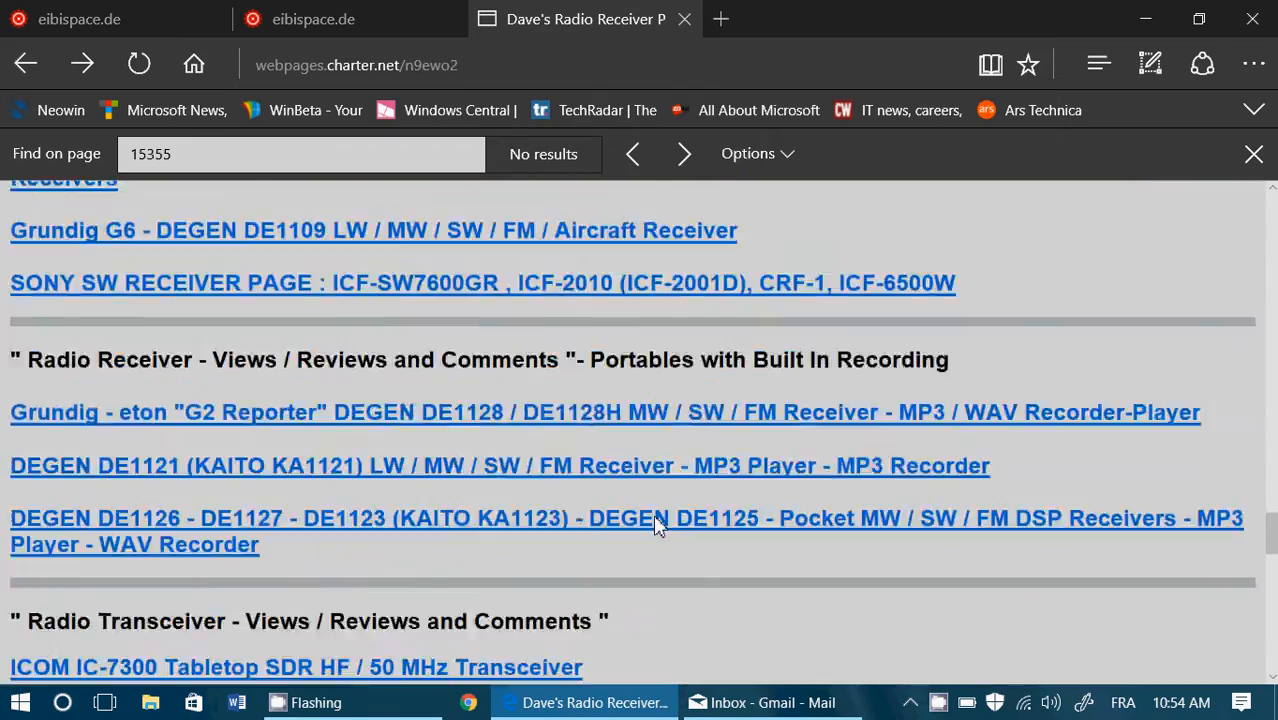
scroll("up", 3)
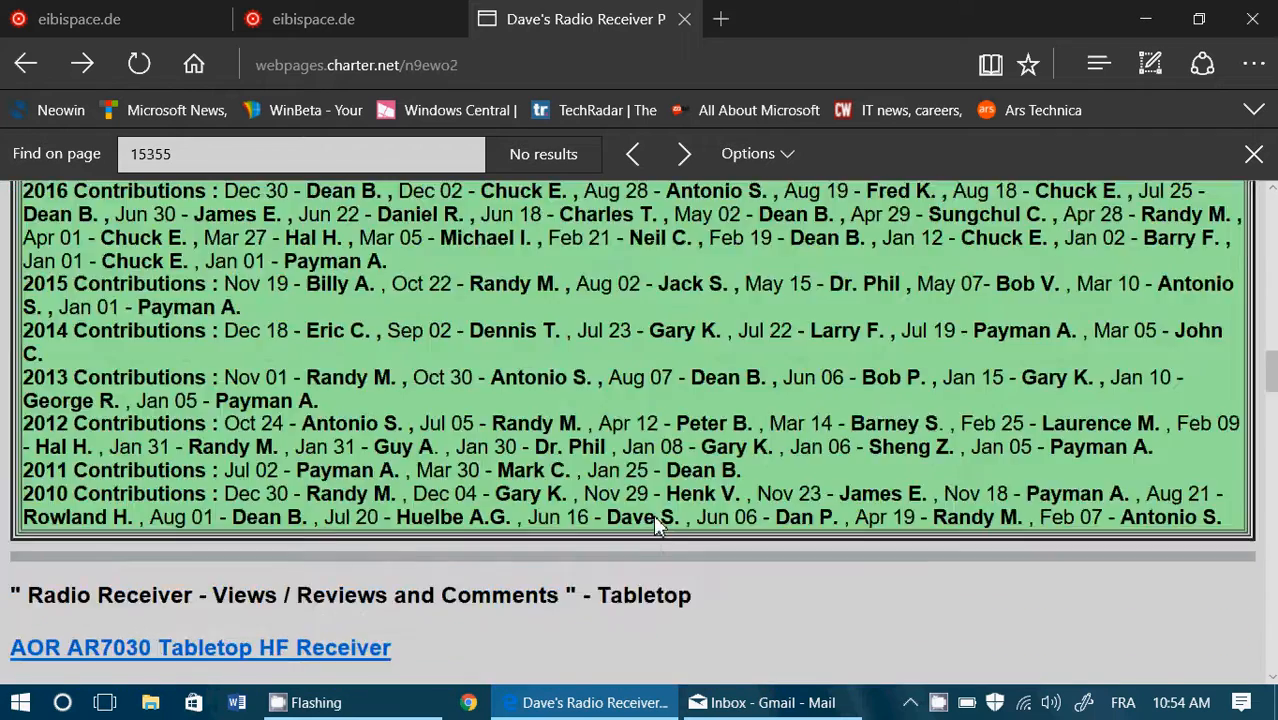
scroll("up", 3)
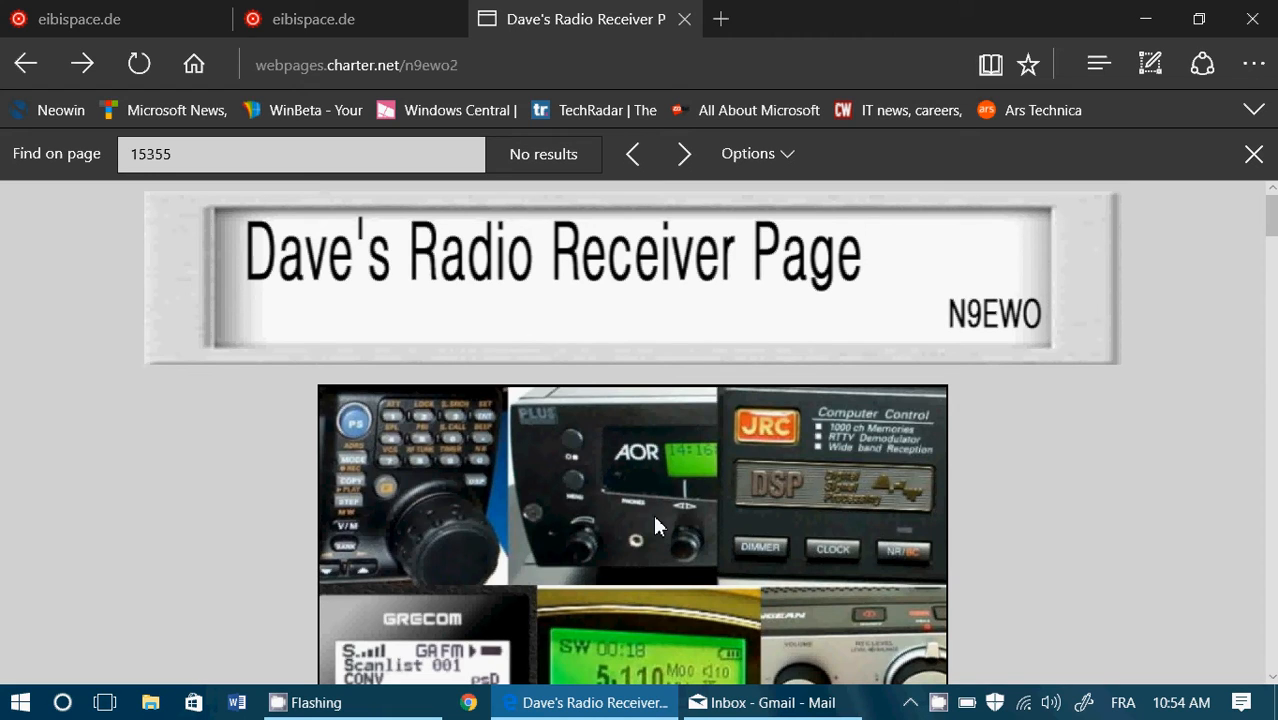
mouse_move(1020, 548)
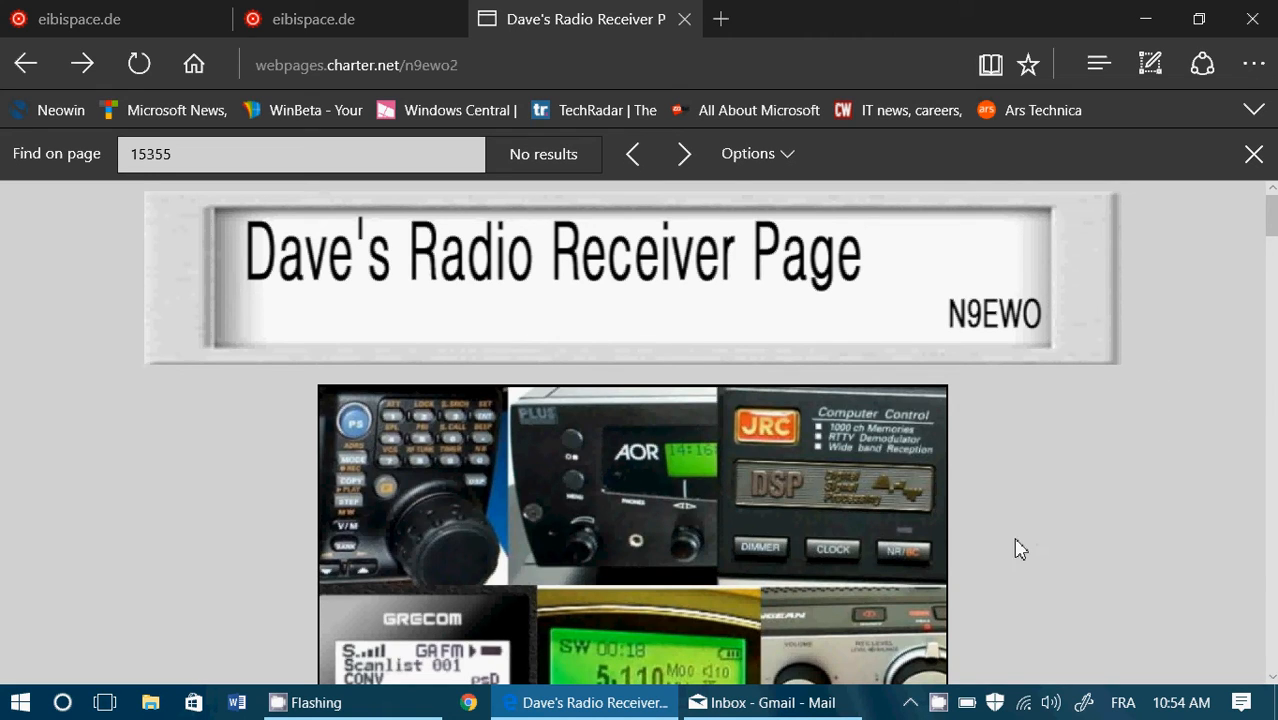
mouse_move(1068, 540)
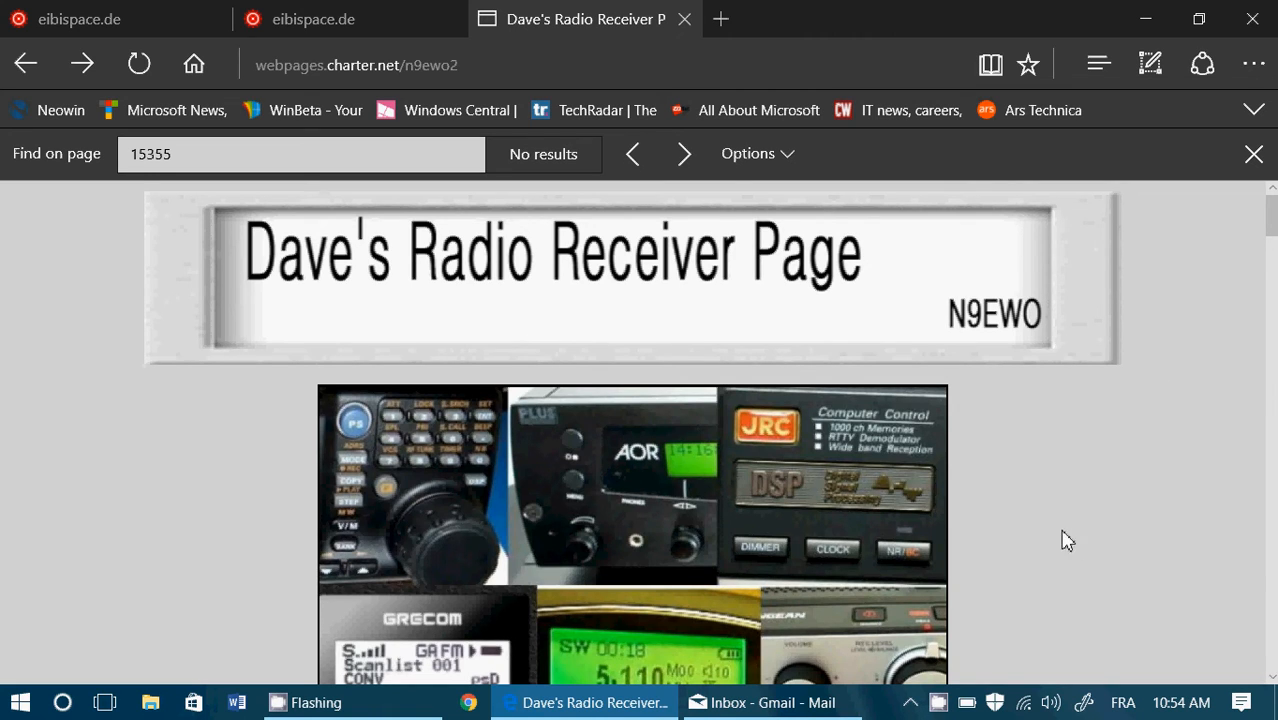
mouse_move(1072, 556)
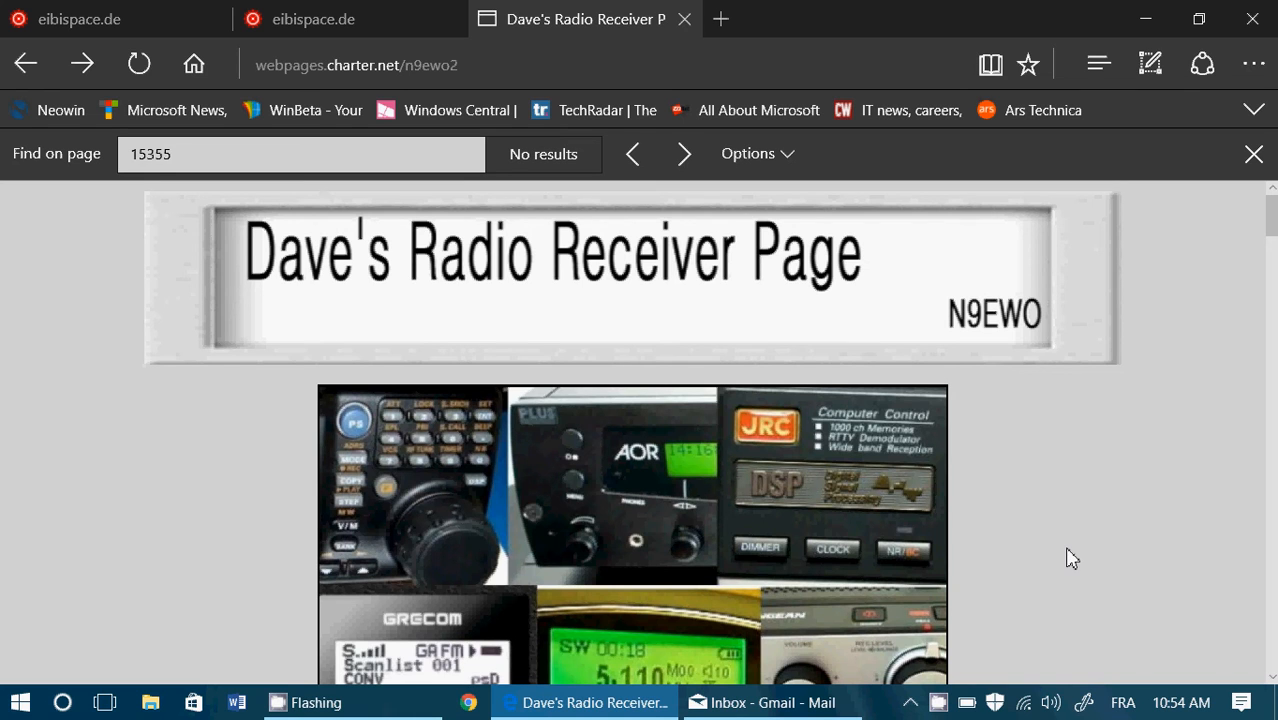
scroll("down", 3)
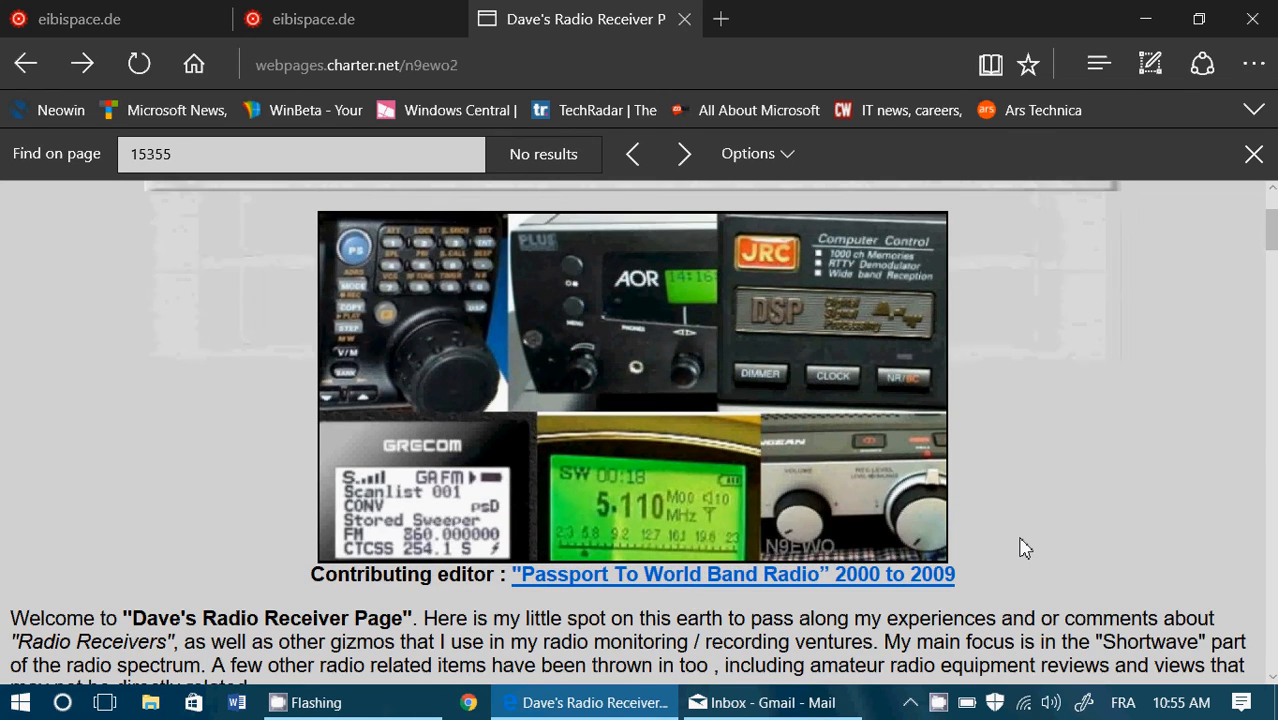